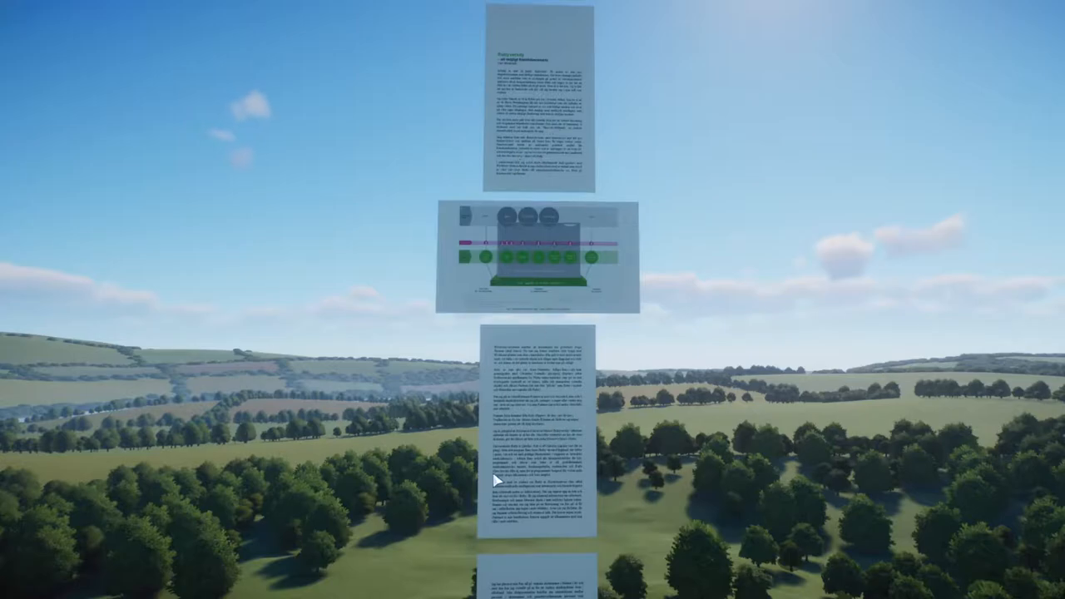
{"action": "mouse_move", "coordinate": [555, 302]}
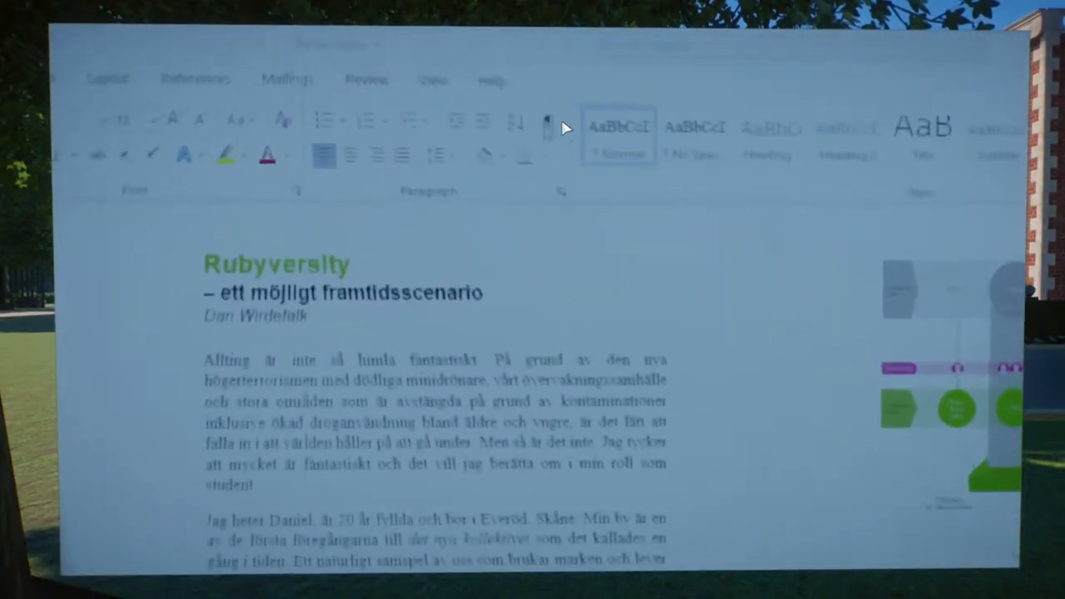
Step: Turn on Show/Hide ¶ to display paragraph and formatting marks in the Rubyversity document
{"action": "left_click", "coordinate": [549, 121]}
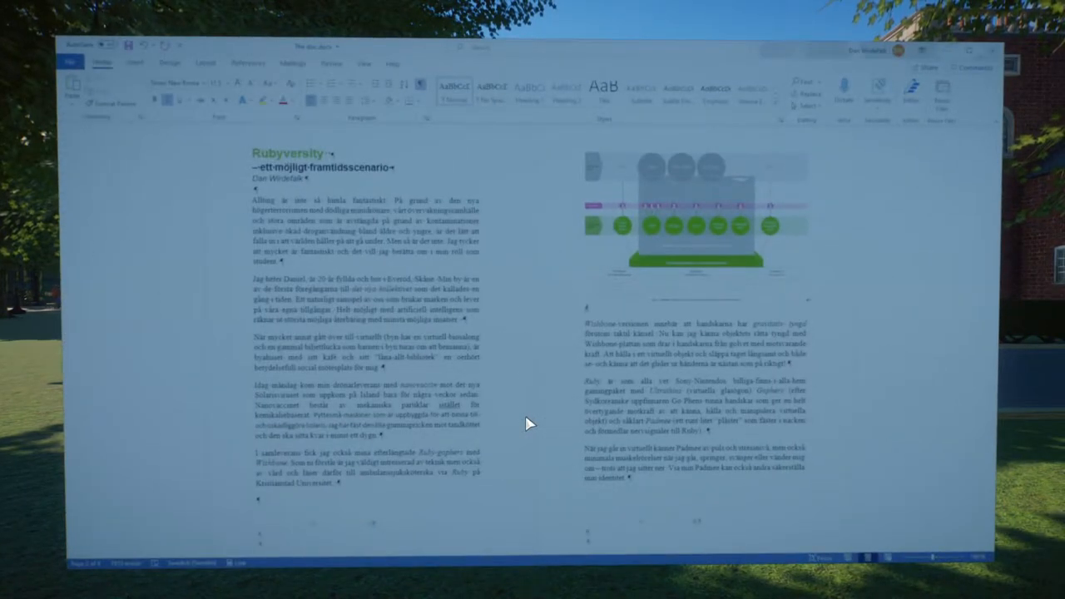
{"action": "scroll", "scroll_direction": "down", "scroll_amount": 3}
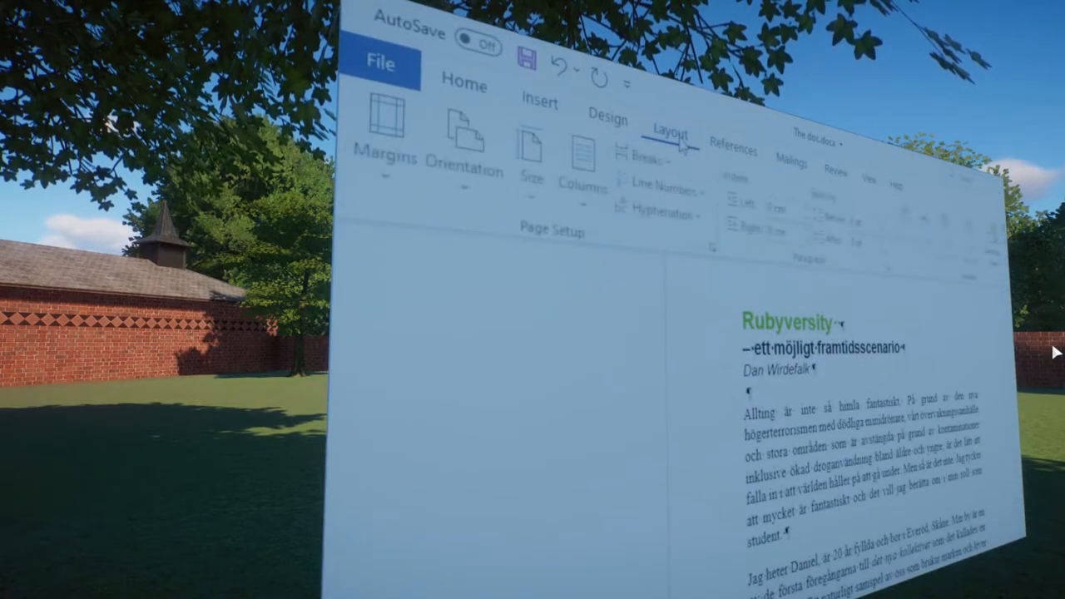
Step: Switch to the Layout ribbon to reach the page setup options
{"action": "left_click", "coordinate": [649, 158]}
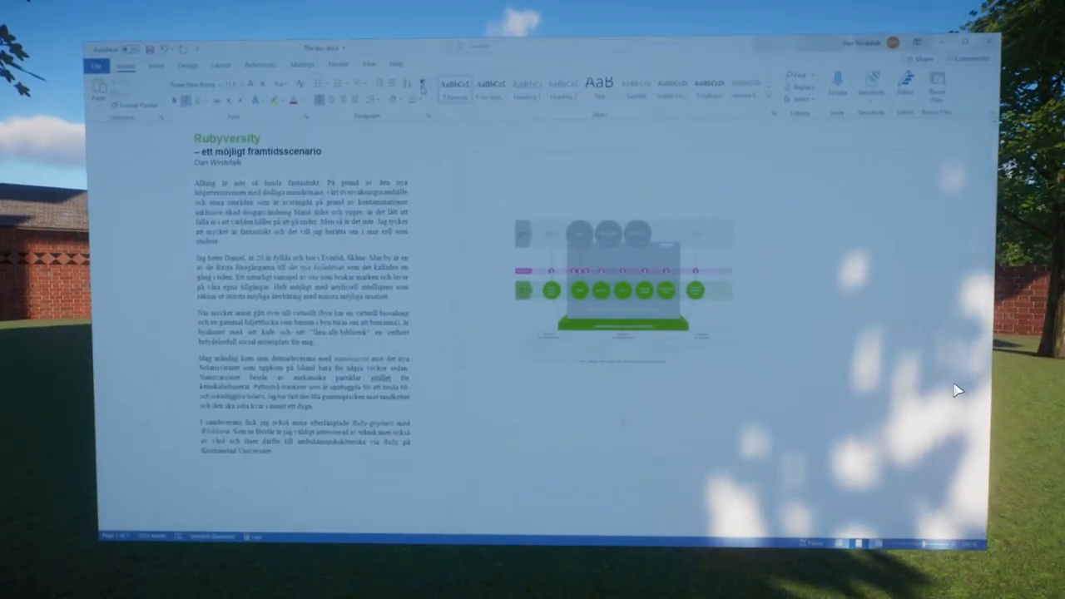
Step: Show formatting marks to reveal the next-page section breaks, then open the Orientation choices
{"action": "left_click", "coordinate": [220, 64]}
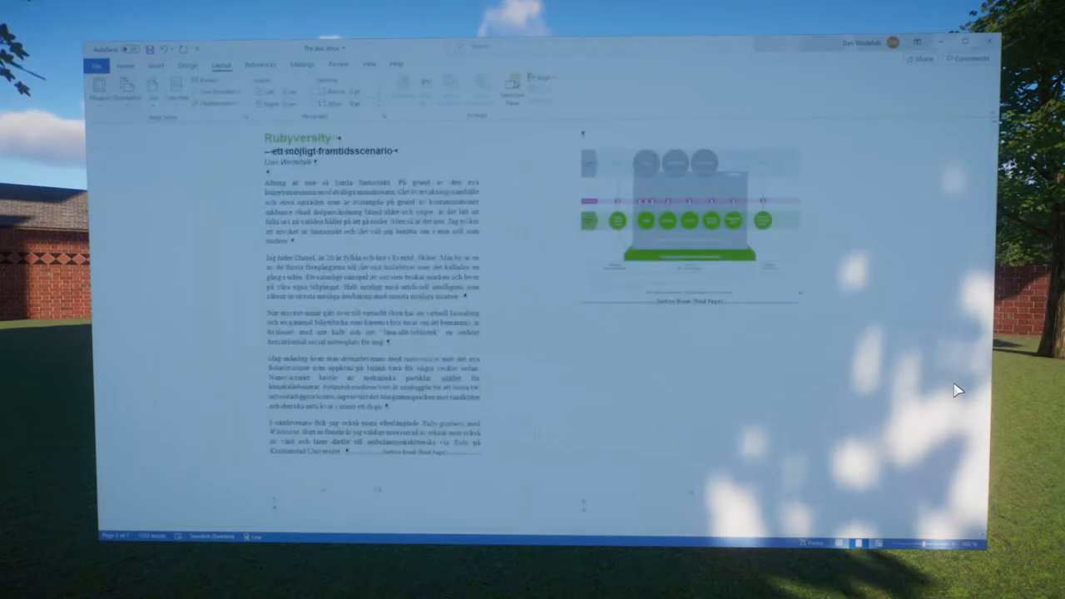
{"action": "left_click", "coordinate": [126, 90]}
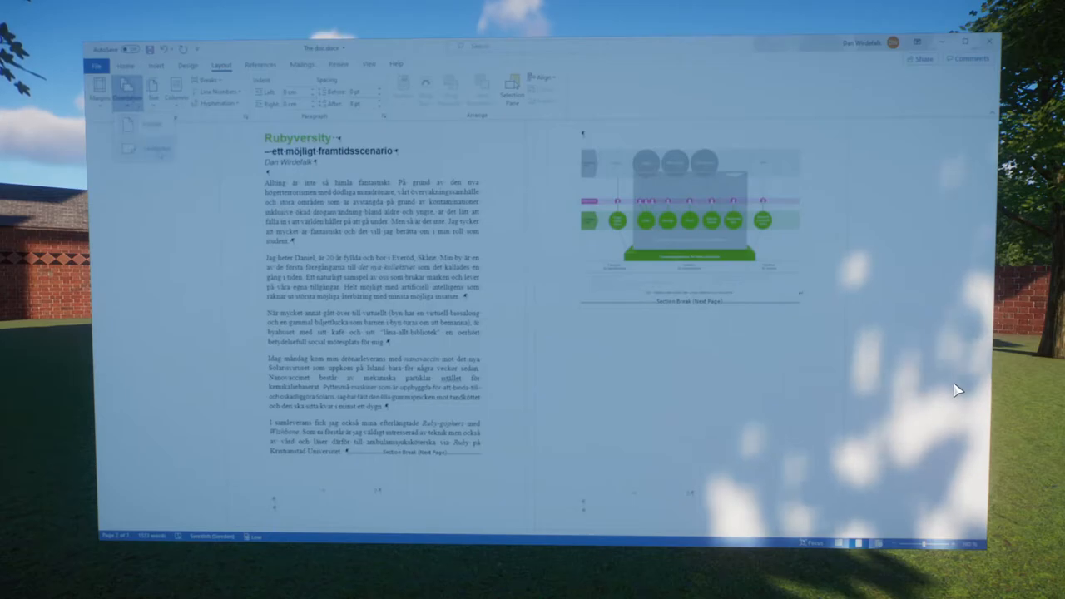